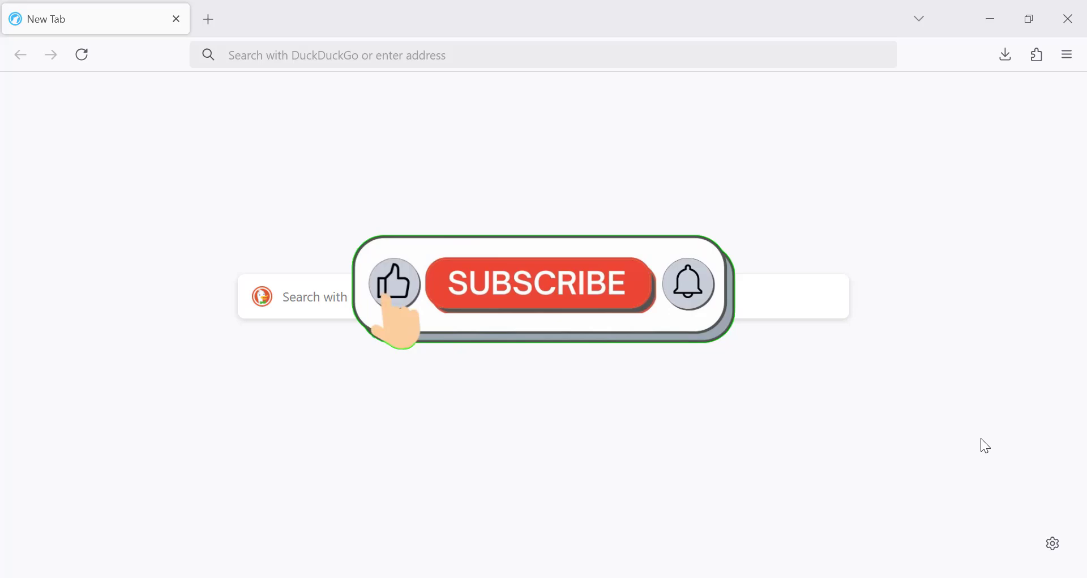
# Step: Reach the Settings page (General section) from the browser's main menu
pyautogui.click(537, 284)
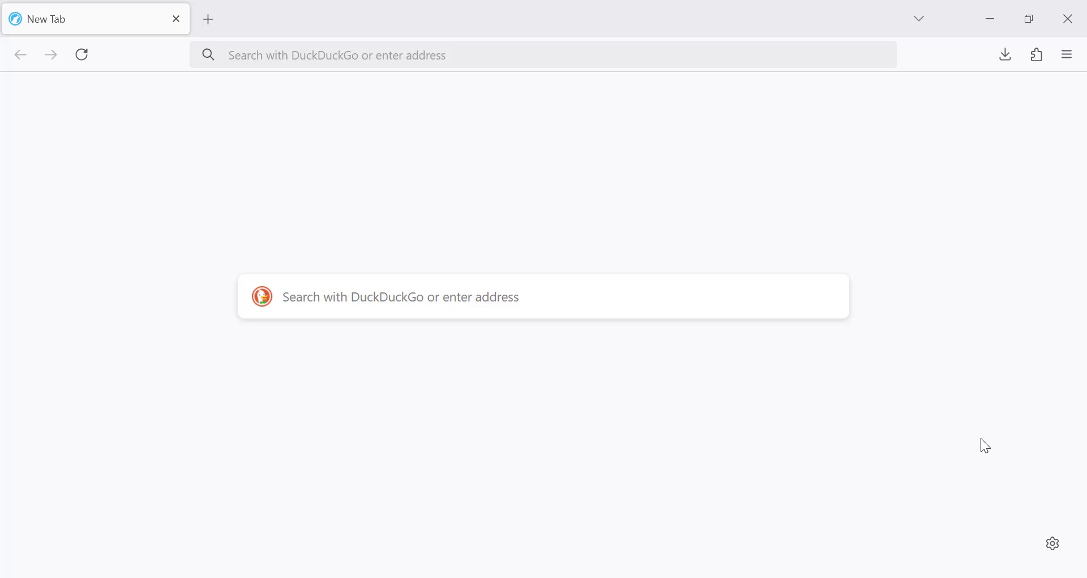
pyautogui.click(1067, 54)
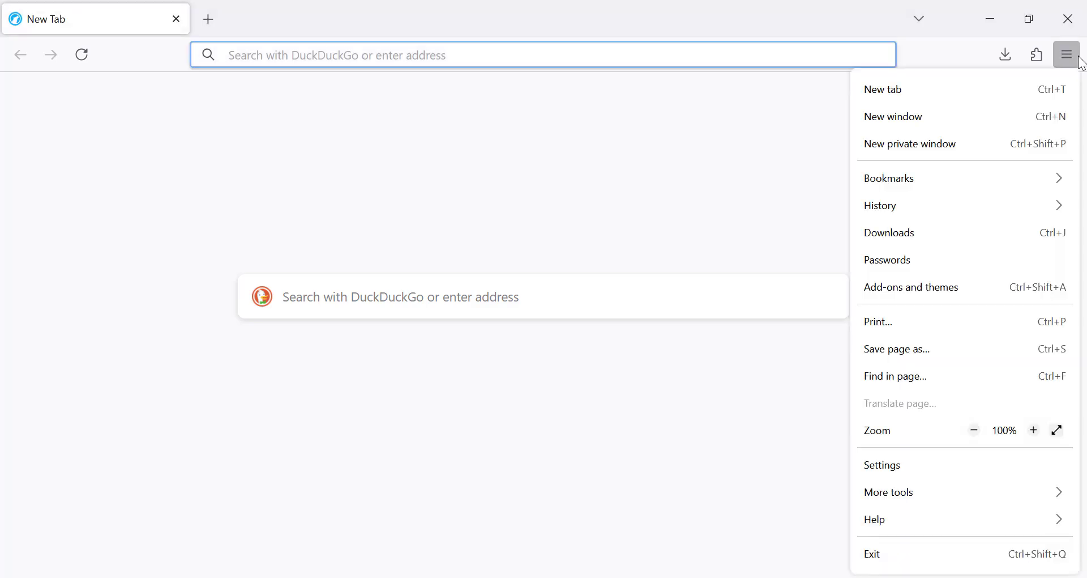
pyautogui.moveTo(964, 259)
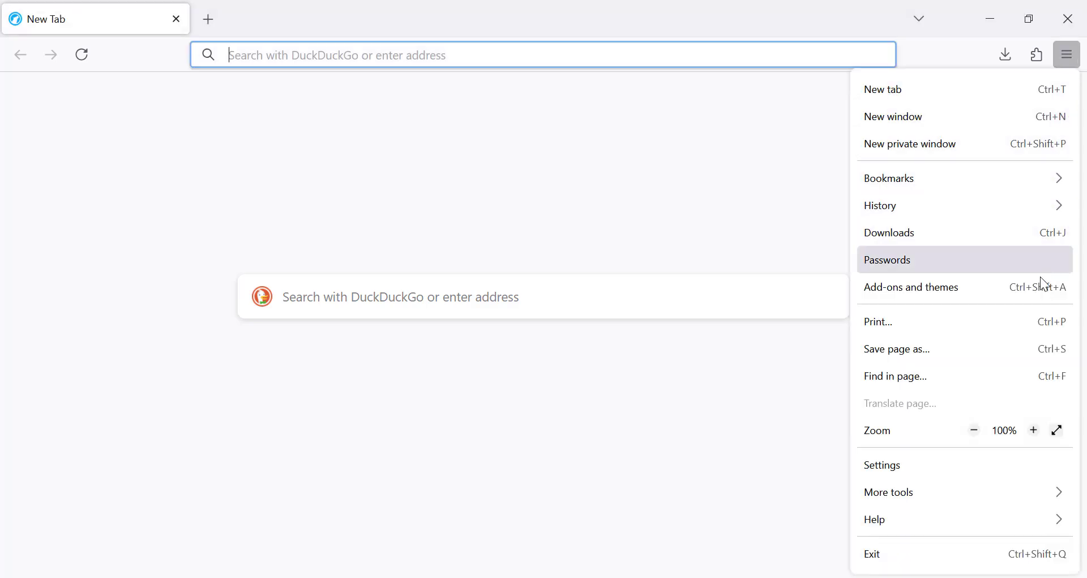
pyautogui.click(883, 464)
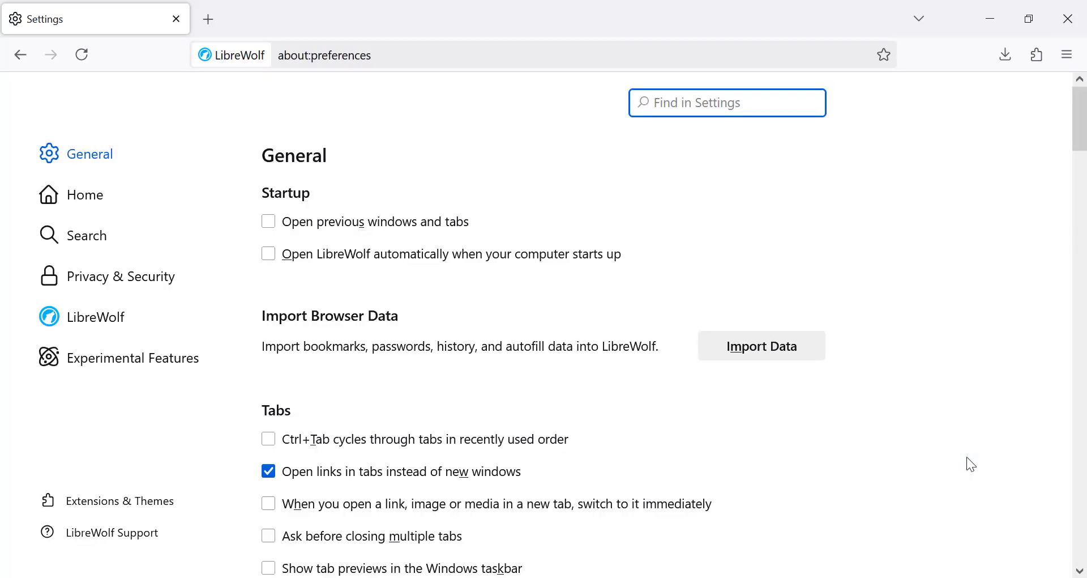
# Step: In the LibreWolf section's Fingerprinting group, enable ResistFingerprinting, letterboxing and WebGL
pyautogui.click(95, 317)
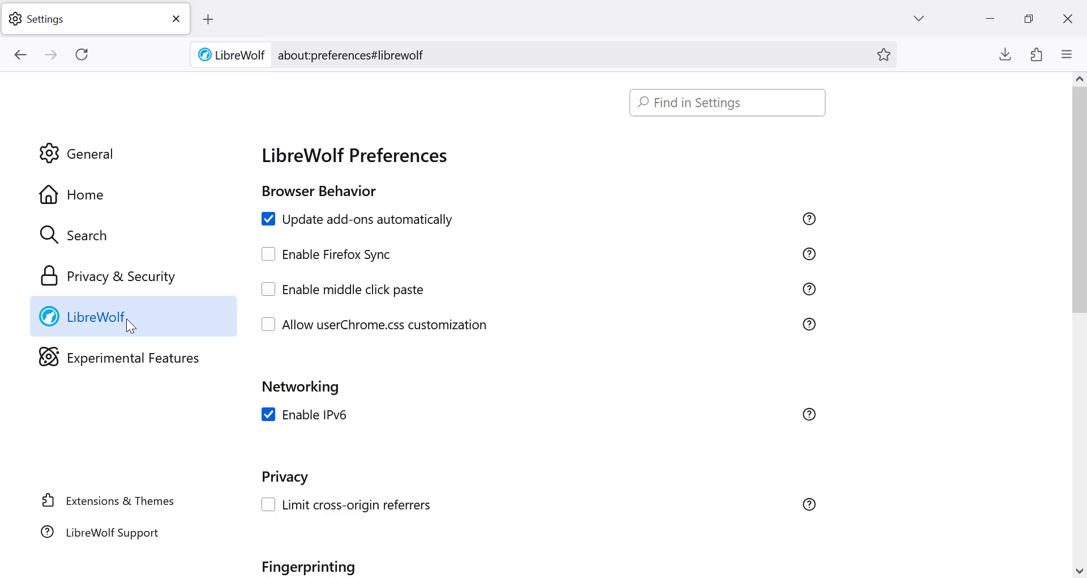
pyautogui.scroll(-3)
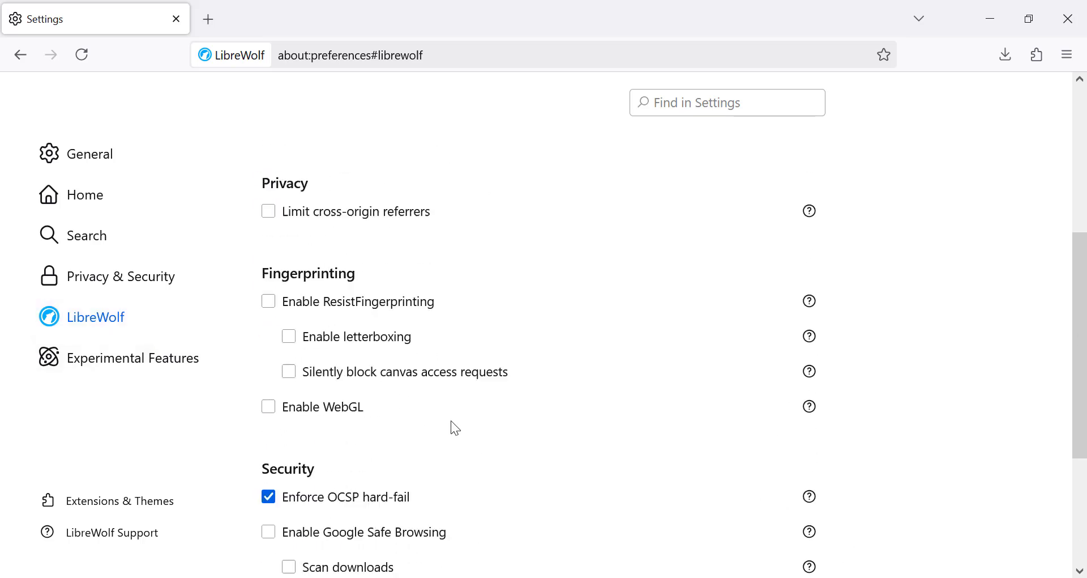
pyautogui.scroll(-3)
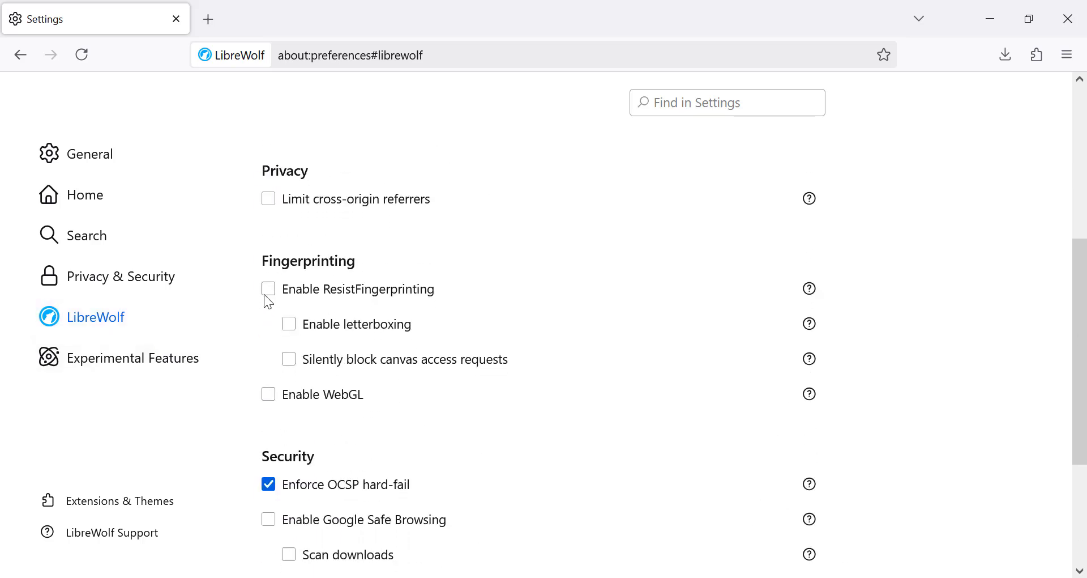
pyautogui.click(268, 289)
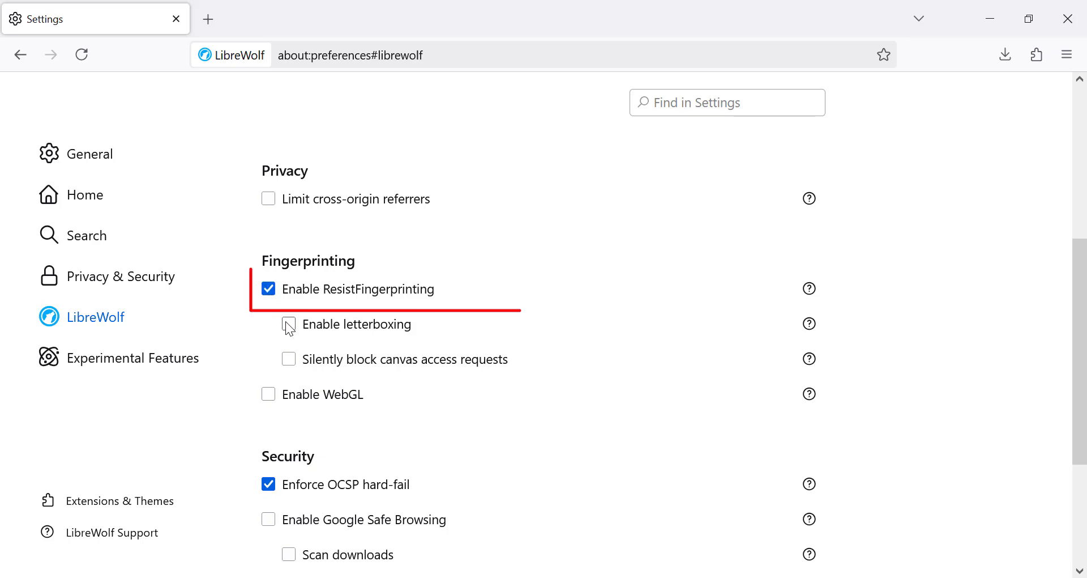
pyautogui.click(289, 324)
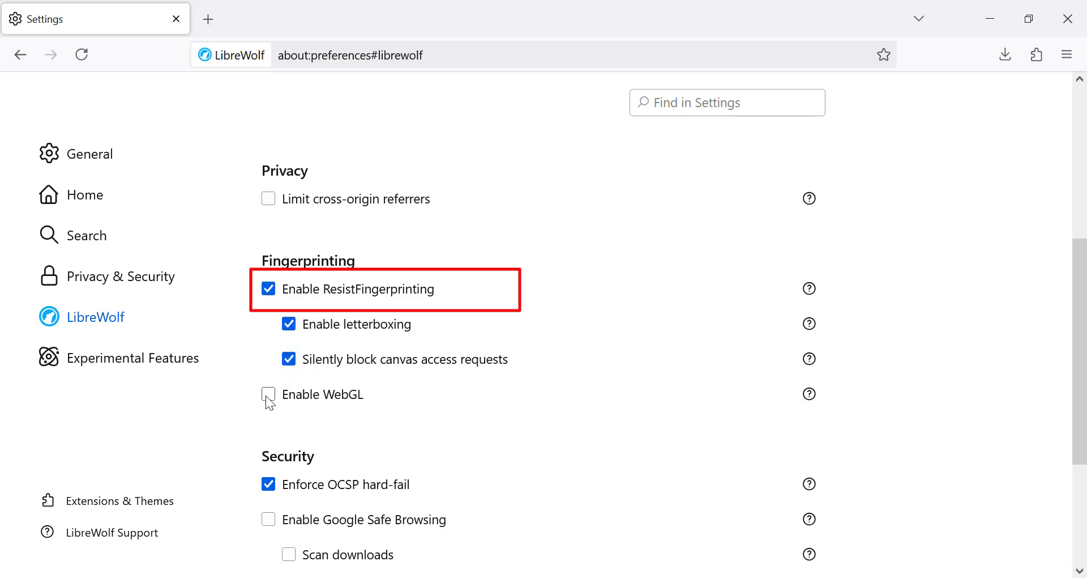
pyautogui.click(268, 394)
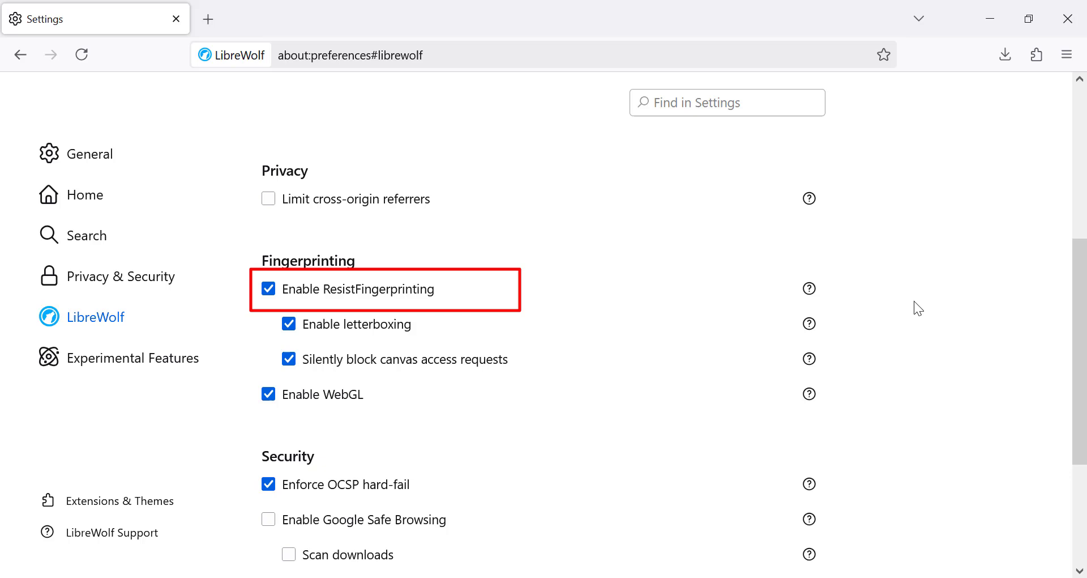